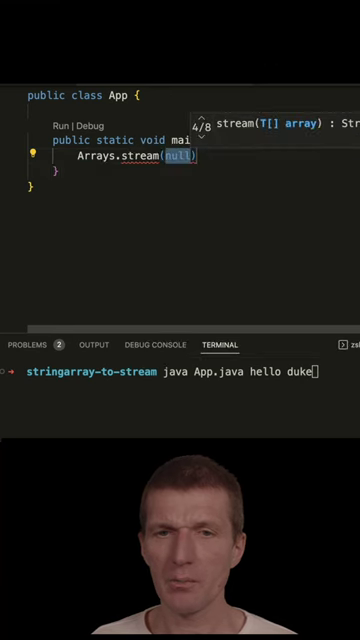
- Write var count = Arrays.stream(args).count(); using autocomplete on args
type("args")
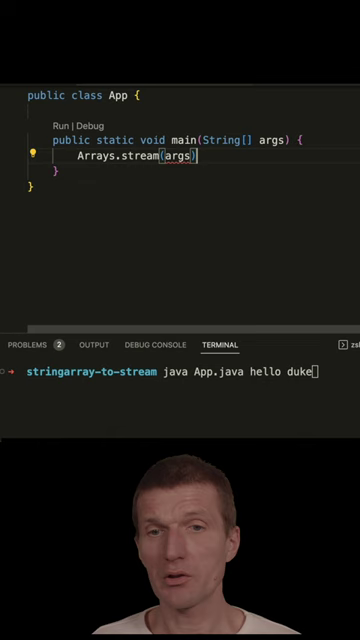
type(".")
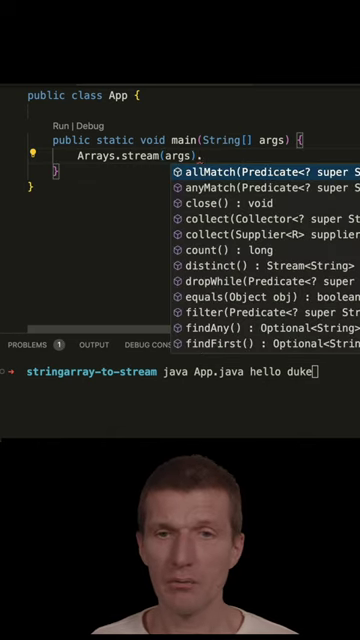
type("clo")
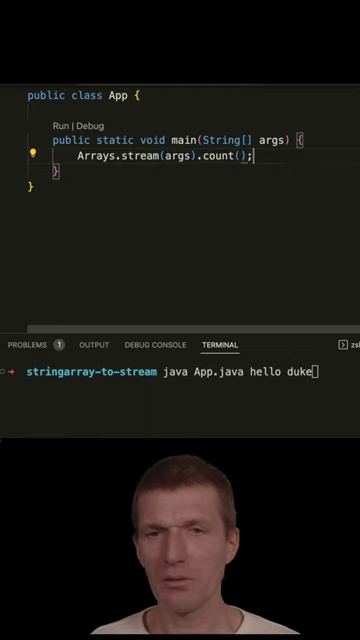
type("var count =")
type("System.out.println(count);")
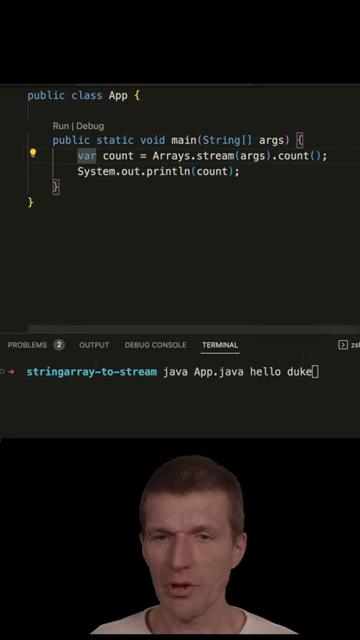
- Run 'java App.java hello duke' so the terminal prints a count of 2
key("Return")
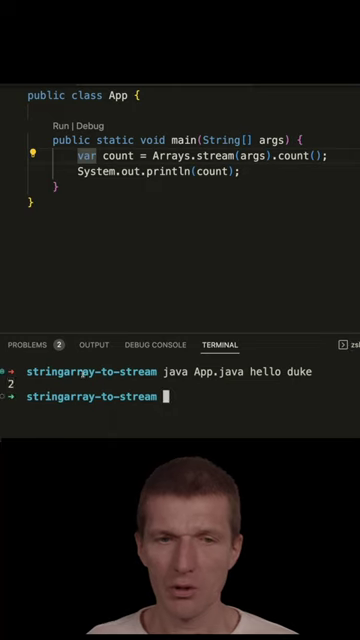